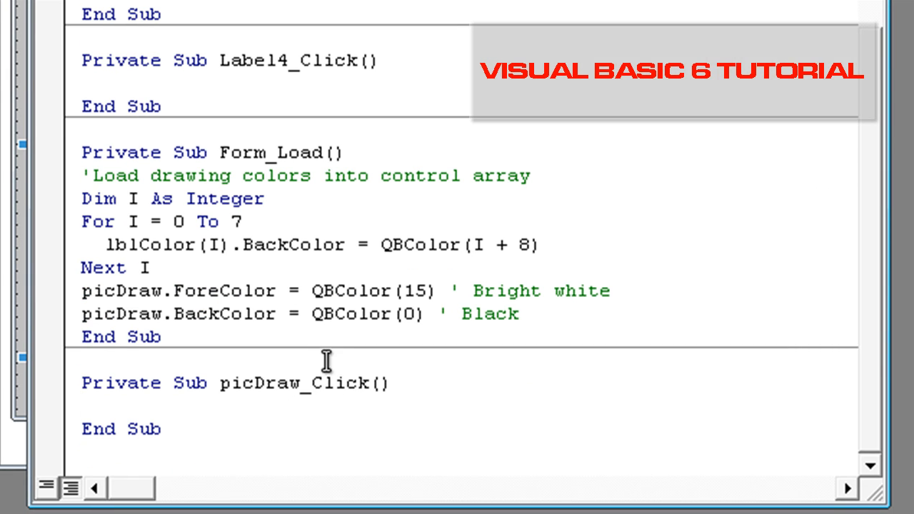
Step: Replace the picDraw_Click stub with a MouseDown handler that sets DrawOn True and stores X, Y on left-button press
{"action": "double_click", "coordinate": [343, 383]}
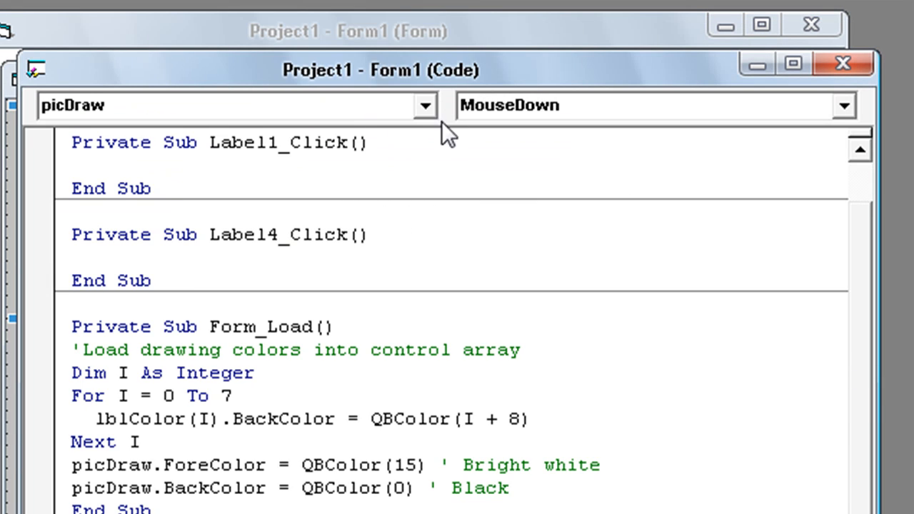
{"action": "mouse_move", "coordinate": [904, 508]}
{"action": "type", "text": "End If"}
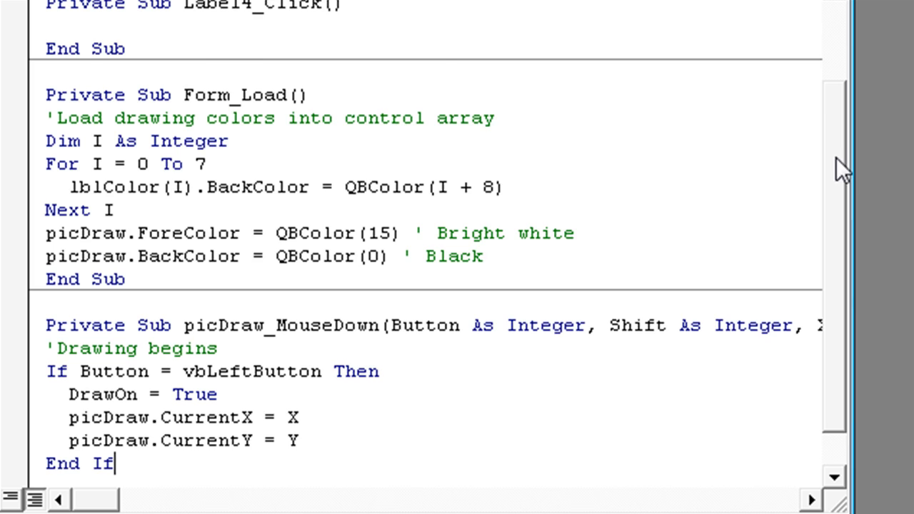
{"action": "scroll", "scroll_direction": "down", "scroll_amount": 3}
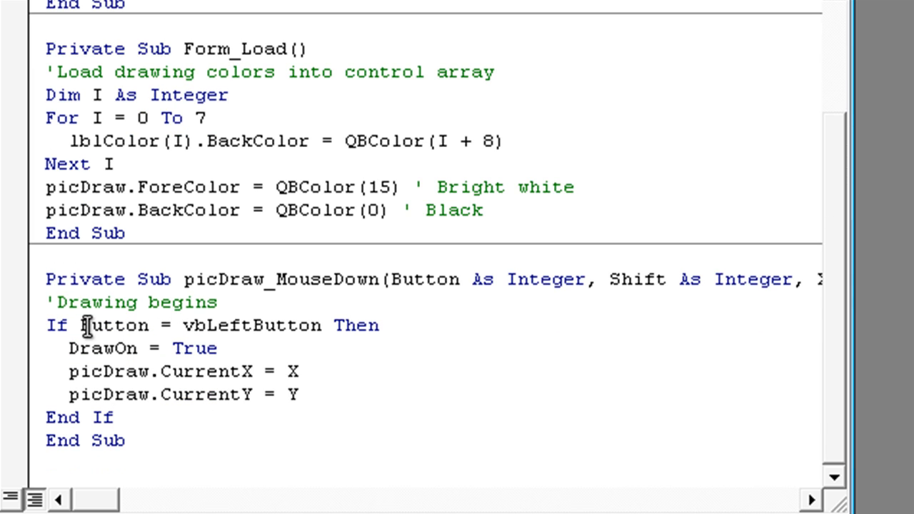
{"action": "mouse_move", "coordinate": [301, 325]}
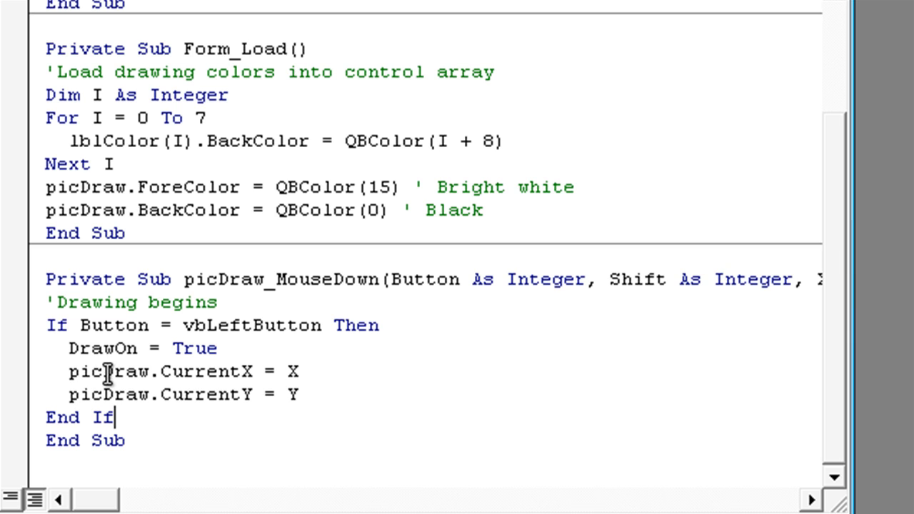
{"action": "mouse_move", "coordinate": [279, 394]}
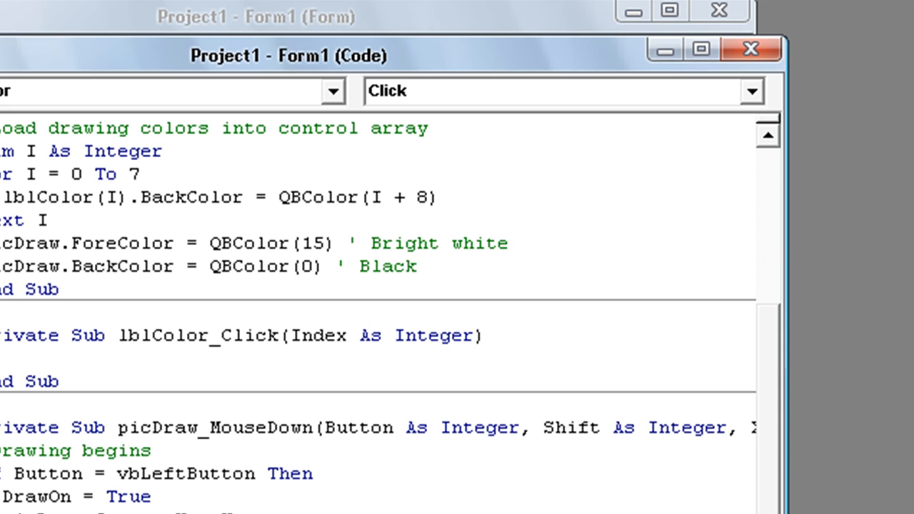
{"action": "mouse_move", "coordinate": [70, 359]}
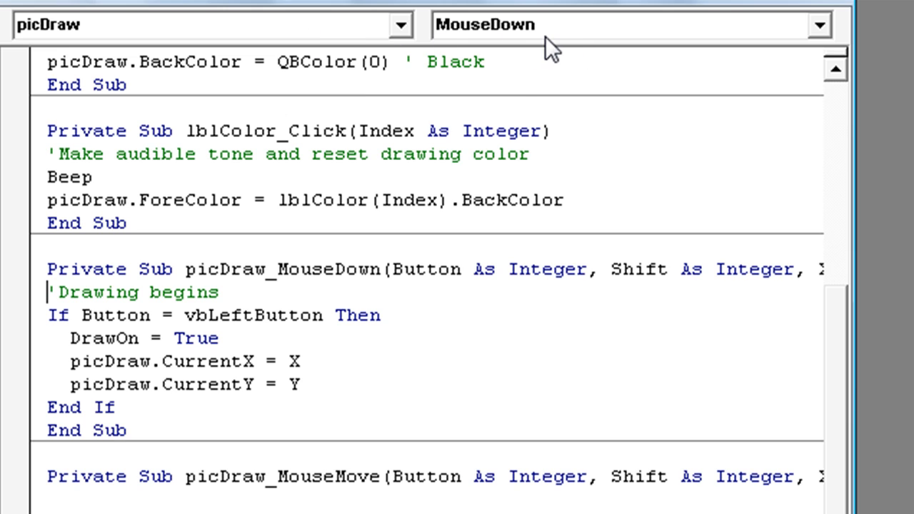
Step: Add picDraw_MouseMove under 'Drawing continues, drawing a line to (X, Y) in picDraw.ForeColor while DrawOn
{"action": "left_click", "coordinate": [819, 25]}
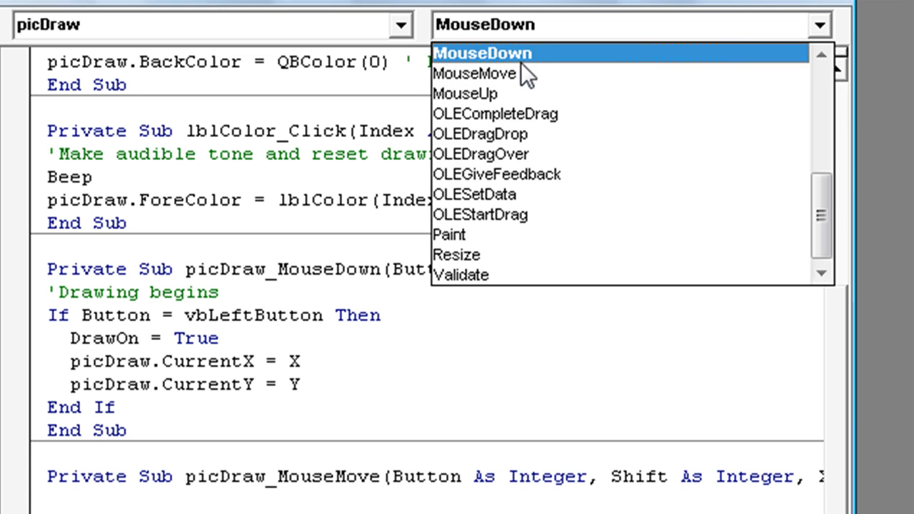
{"action": "left_click", "coordinate": [494, 52]}
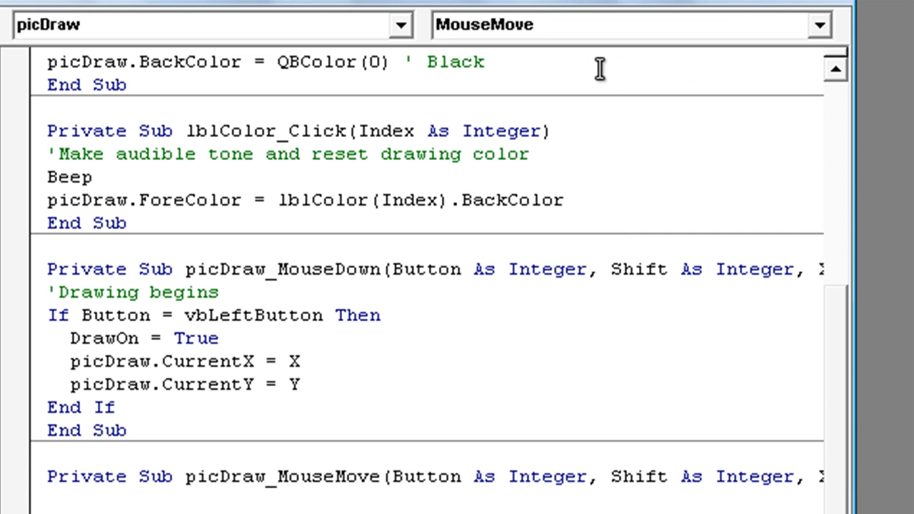
{"action": "left_click", "coordinate": [46, 499]}
{"action": "type", "text": "'Drawing continues"}
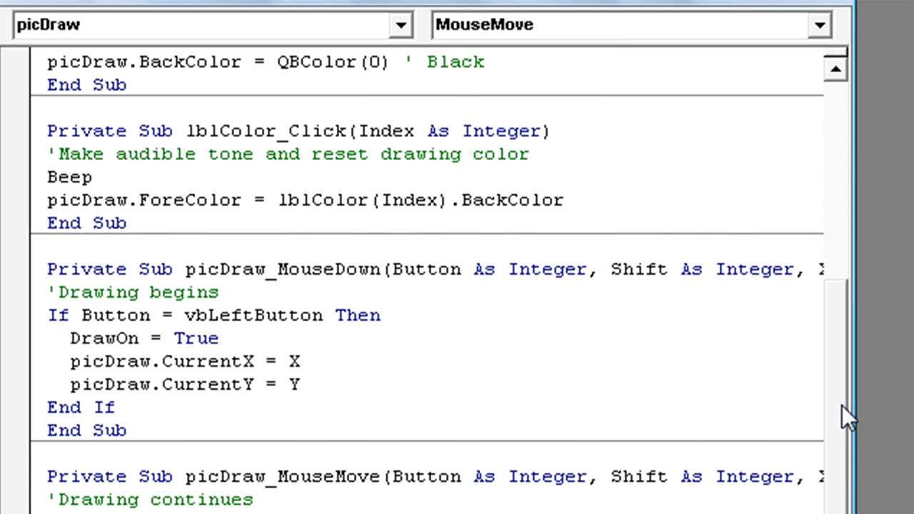
{"action": "scroll", "scroll_direction": "down", "scroll_amount": 3}
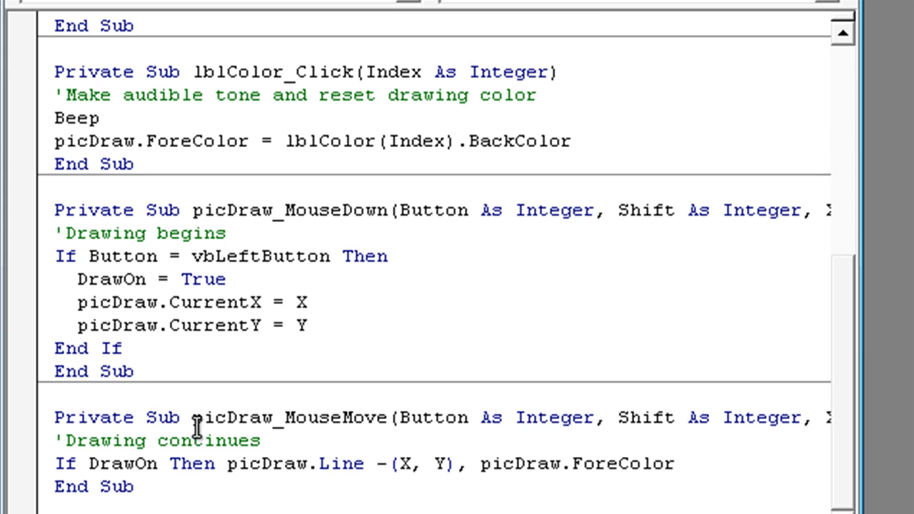
{"action": "mouse_move", "coordinate": [121, 485]}
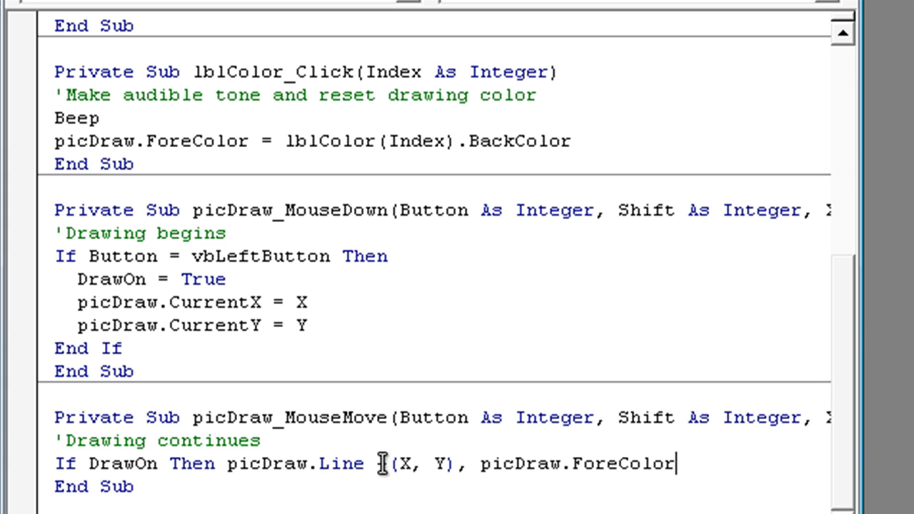
{"action": "type", "text": "-"}
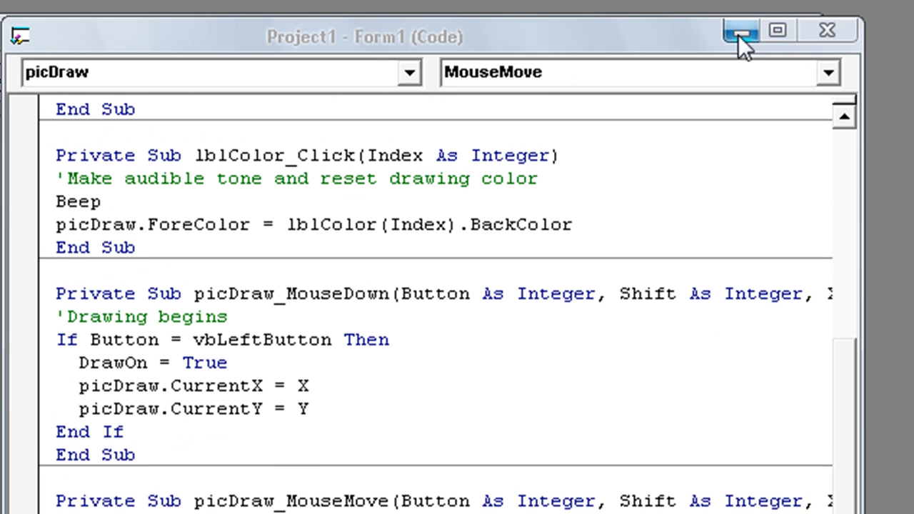
{"action": "left_click", "coordinate": [740, 30]}
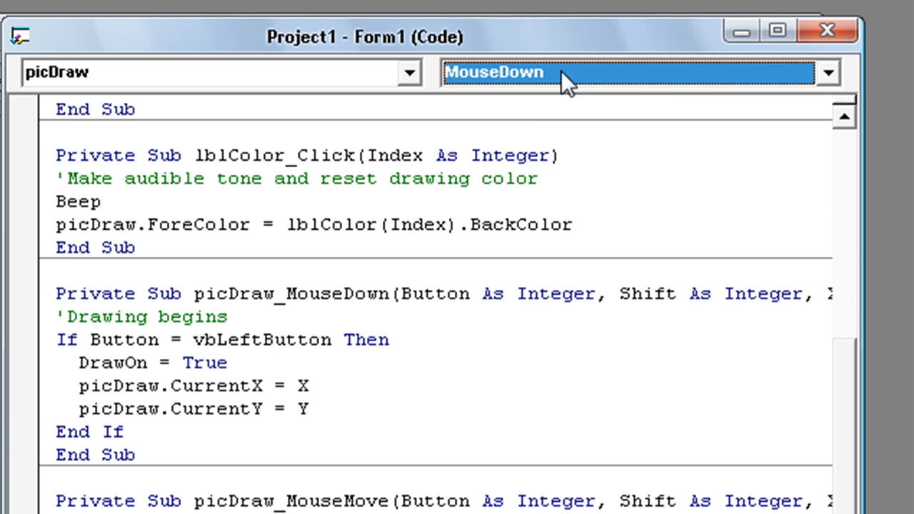
Step: Add picDraw_MouseUp commented 'Drawing ends, setting DrawOn False when the left button is released
{"action": "left_click", "coordinate": [830, 72]}
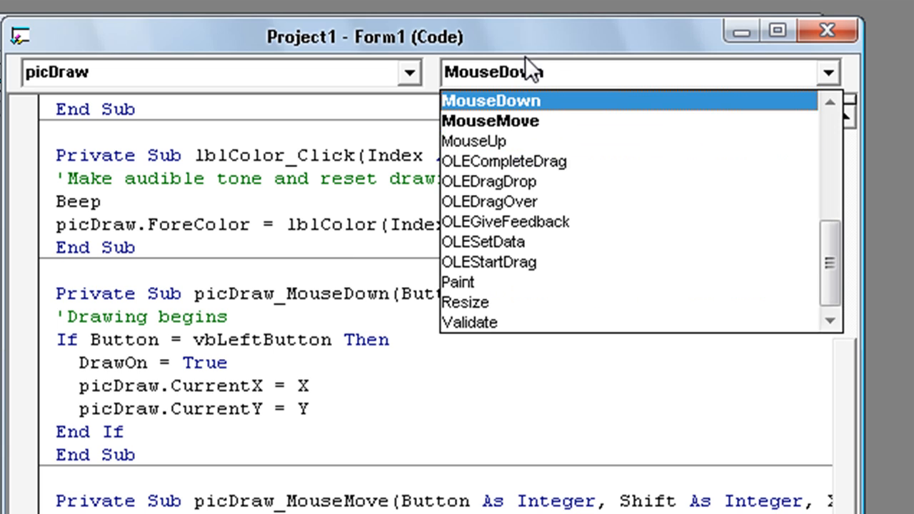
{"action": "left_click", "coordinate": [475, 140]}
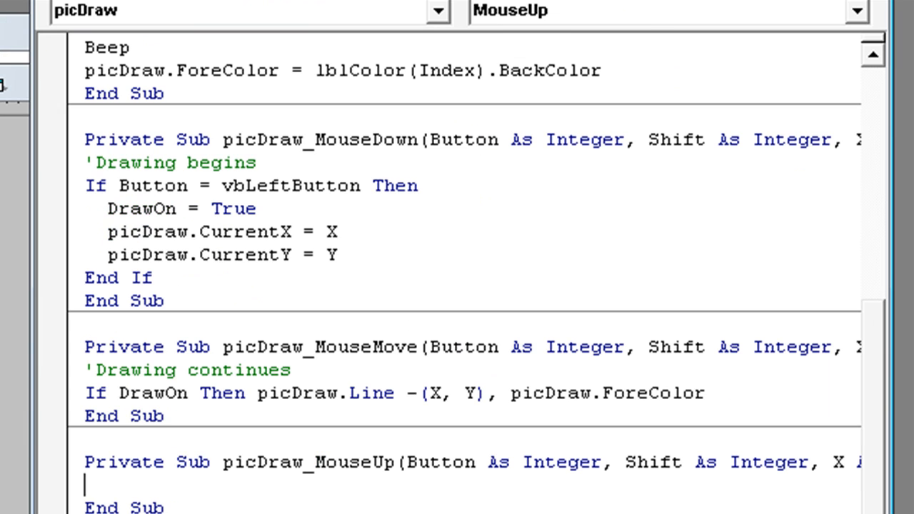
{"action": "type", "text": "'Drawing ends"}
{"action": "type", "text": "If Button = vbLeftButton Then DrawOn = False"}
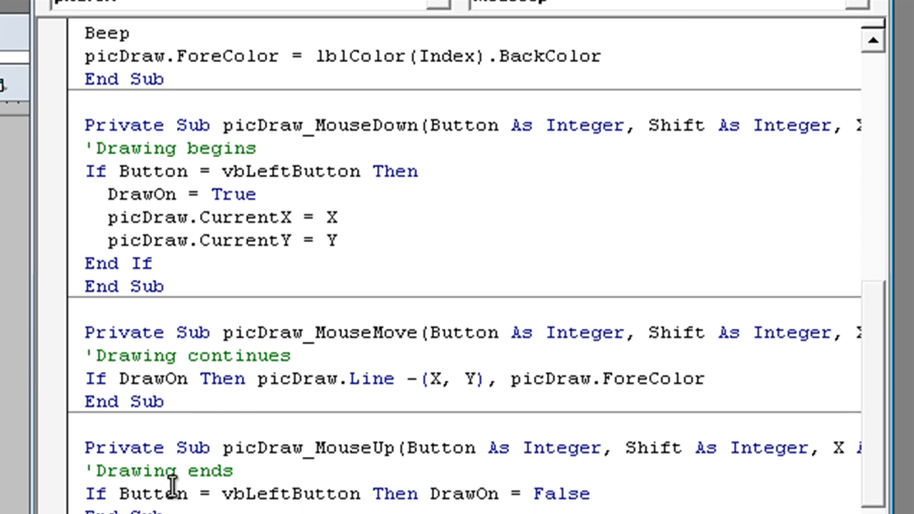
{"action": "mouse_move", "coordinate": [172, 489]}
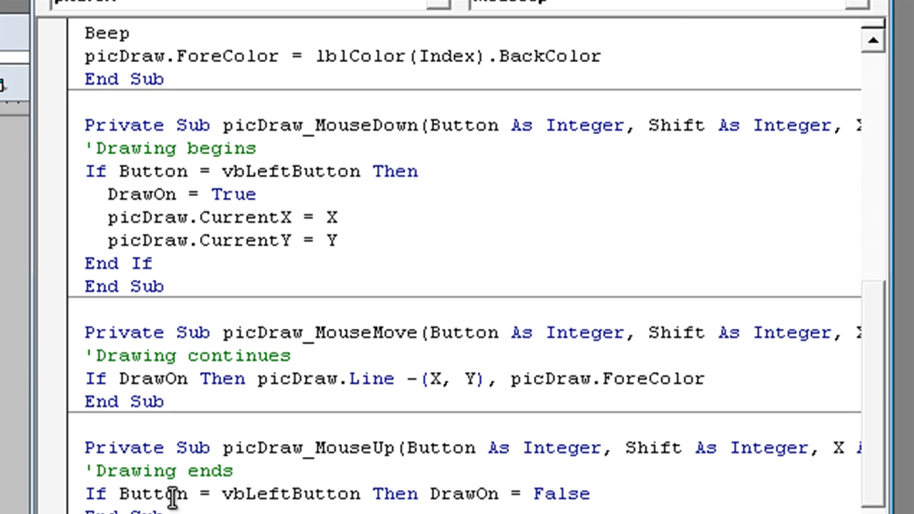
{"action": "mouse_move", "coordinate": [272, 512]}
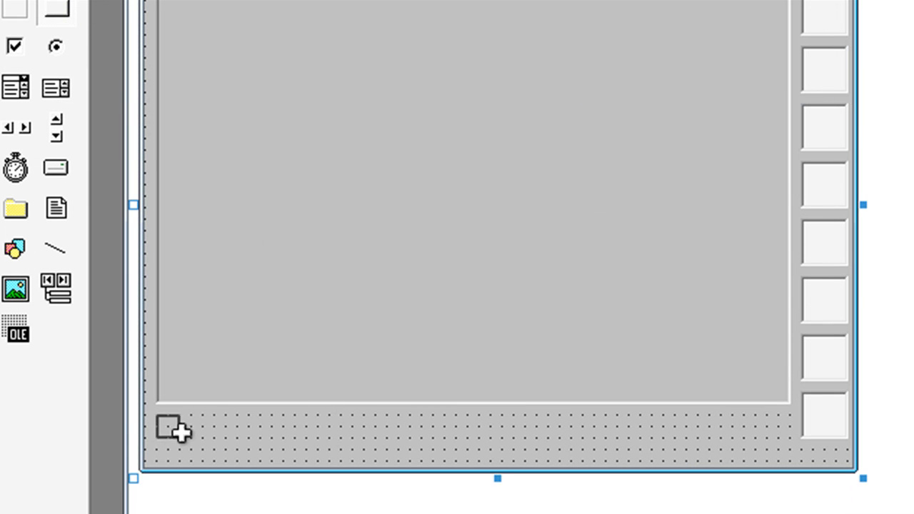
Step: Draw two command buttons below the picture box and caption them New and Exit
{"action": "left_click_drag", "start_coordinate": [171, 429], "coordinate": [282, 457]}
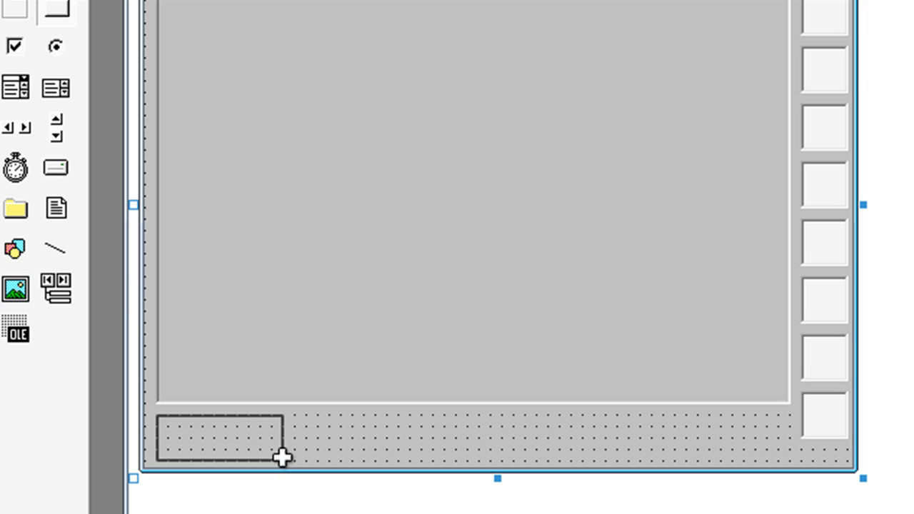
{"action": "left_click_drag", "start_coordinate": [161, 417], "coordinate": [282, 461]}
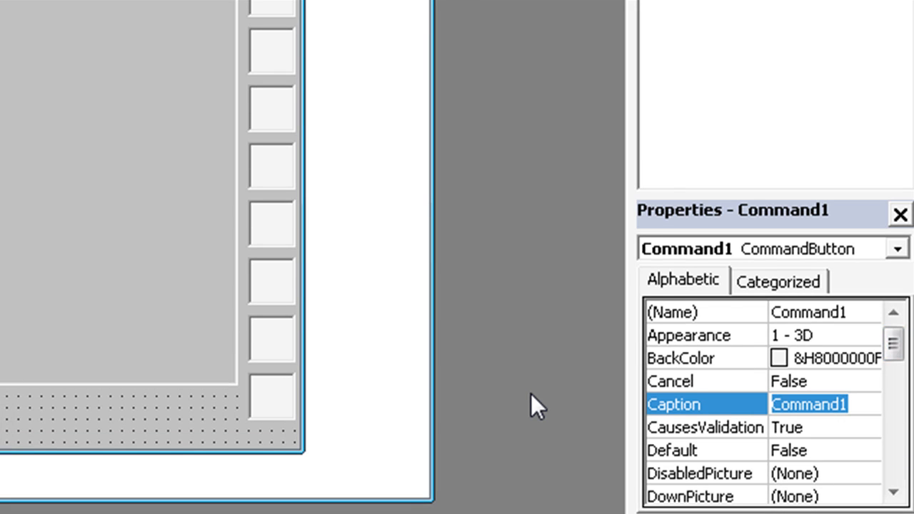
{"action": "type", "text": "New"}
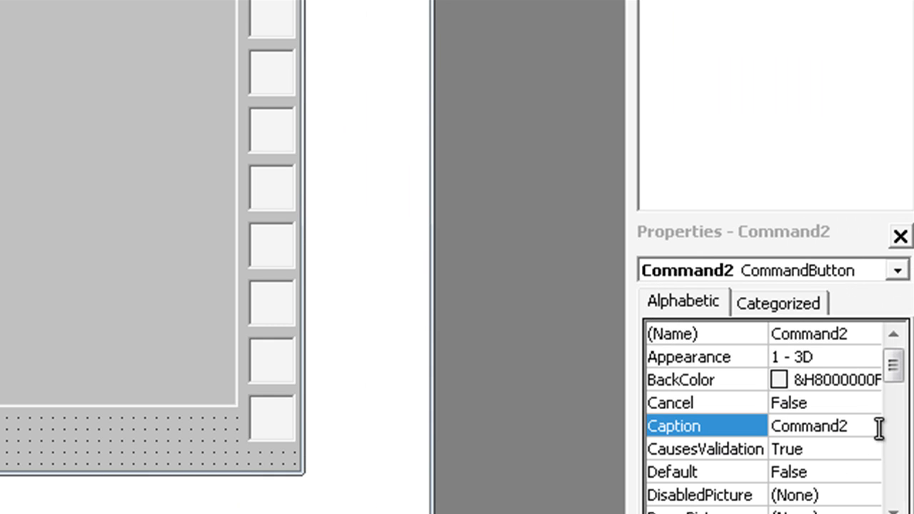
{"action": "type", "text": "Exi"}
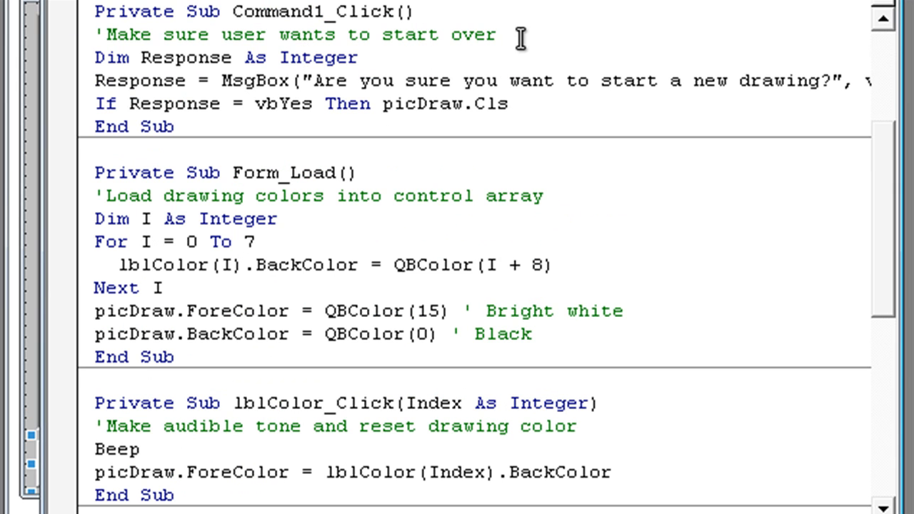
{"action": "mouse_move", "coordinate": [569, 59]}
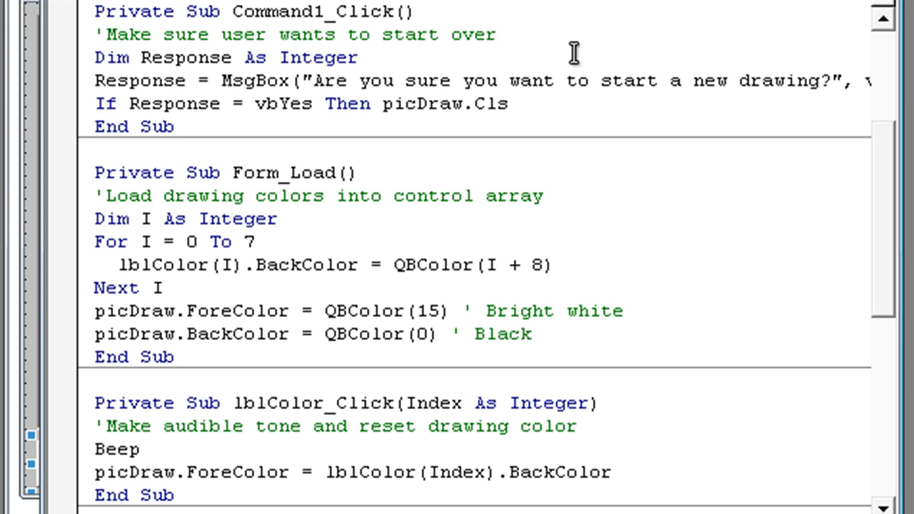
{"action": "mouse_move", "coordinate": [328, 104]}
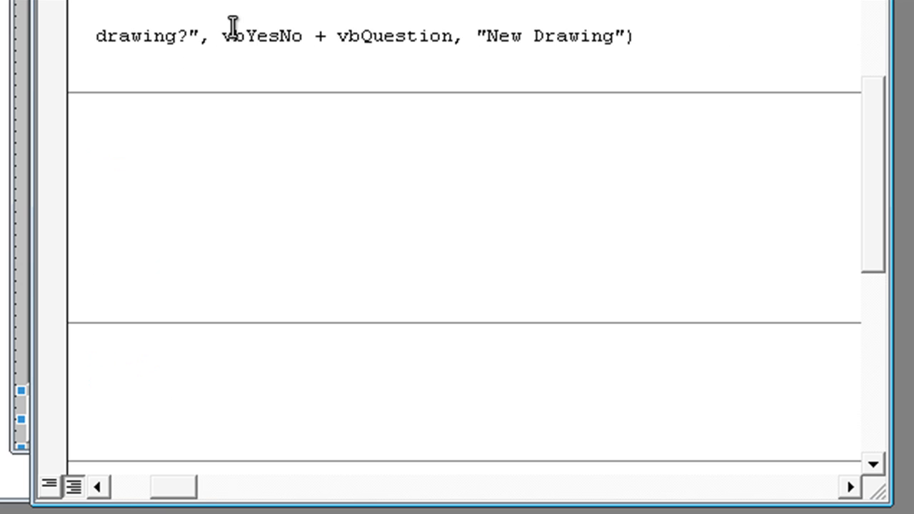
{"action": "mouse_move", "coordinate": [482, 35]}
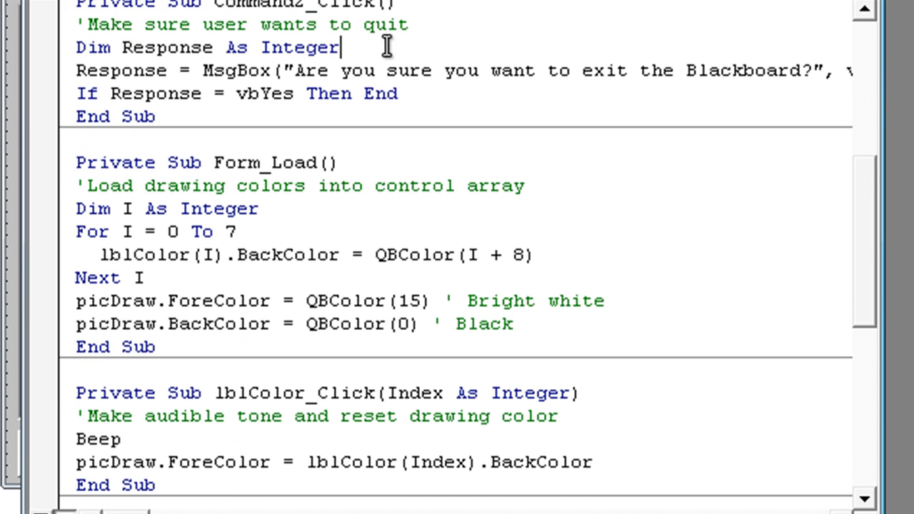
{"action": "mouse_move", "coordinate": [216, 48]}
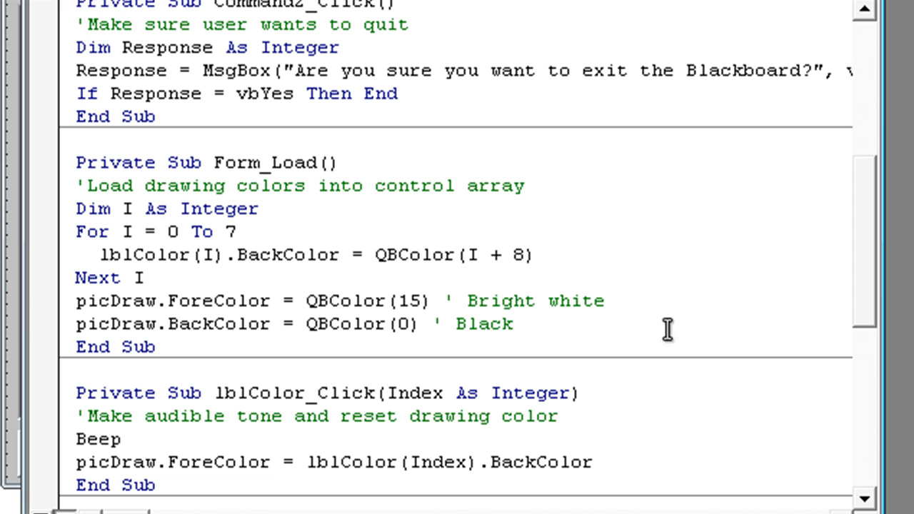
{"action": "mouse_move", "coordinate": [877, 275]}
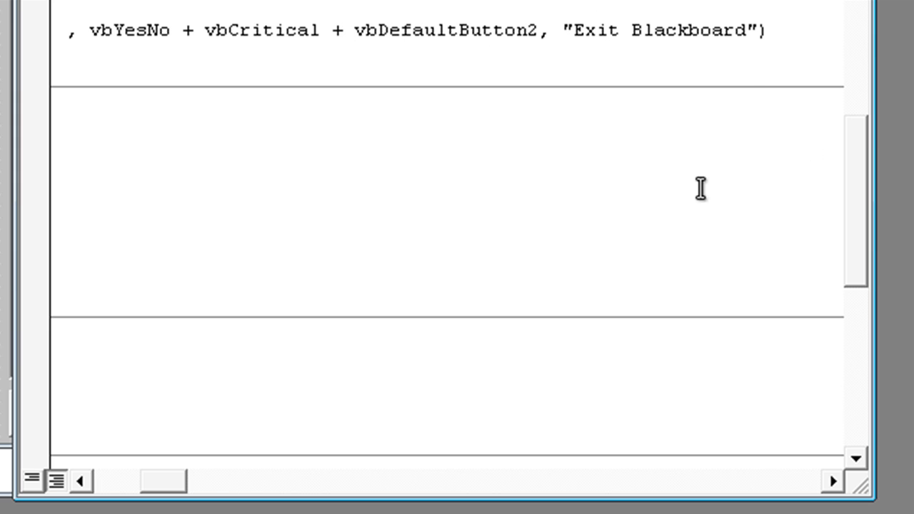
Step: Finish the exit MsgBox with vbYesNo + vbCritical + vbDefaultButton2 and the title "Exit Blackboard"
{"action": "scroll", "scroll_direction": "down", "scroll_amount": 3}
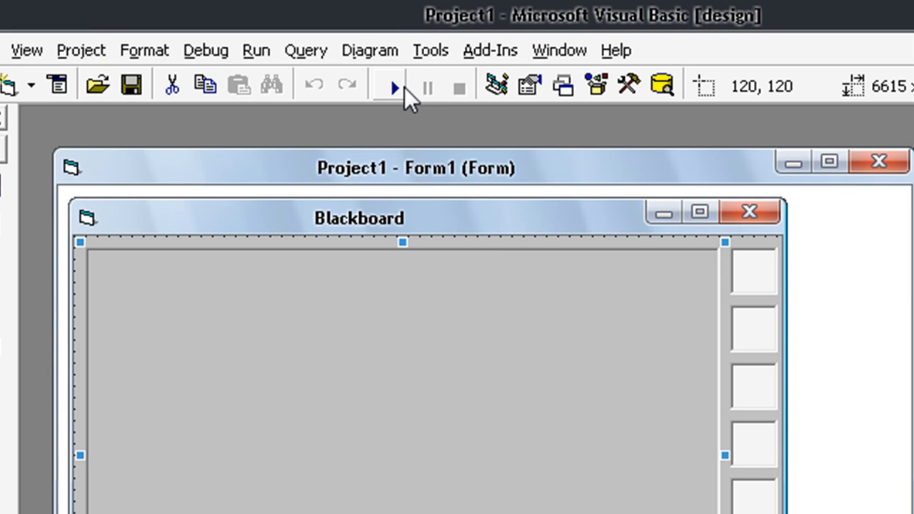
Step: Run the Blackboard project from the toolbar Start button
{"action": "left_click", "coordinate": [394, 86]}
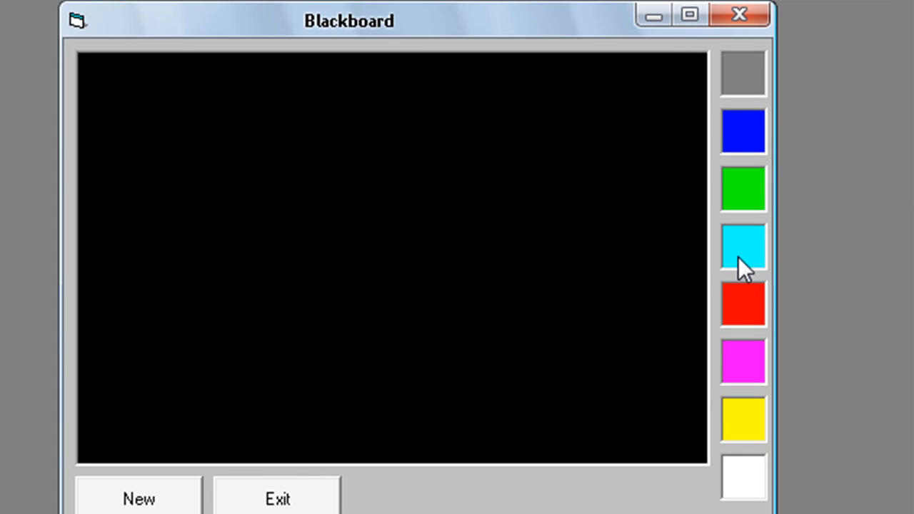
{"action": "mouse_move", "coordinate": [739, 174]}
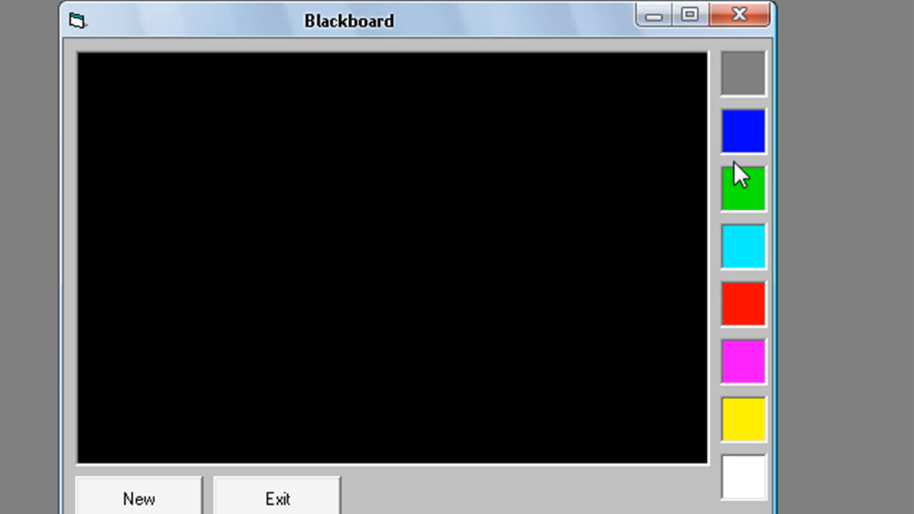
{"action": "mouse_move", "coordinate": [743, 150]}
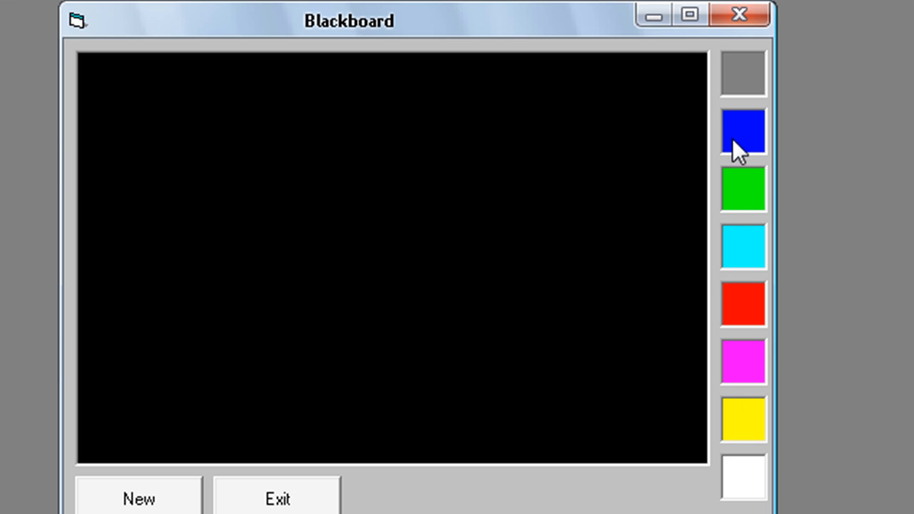
{"action": "mouse_move", "coordinate": [747, 290]}
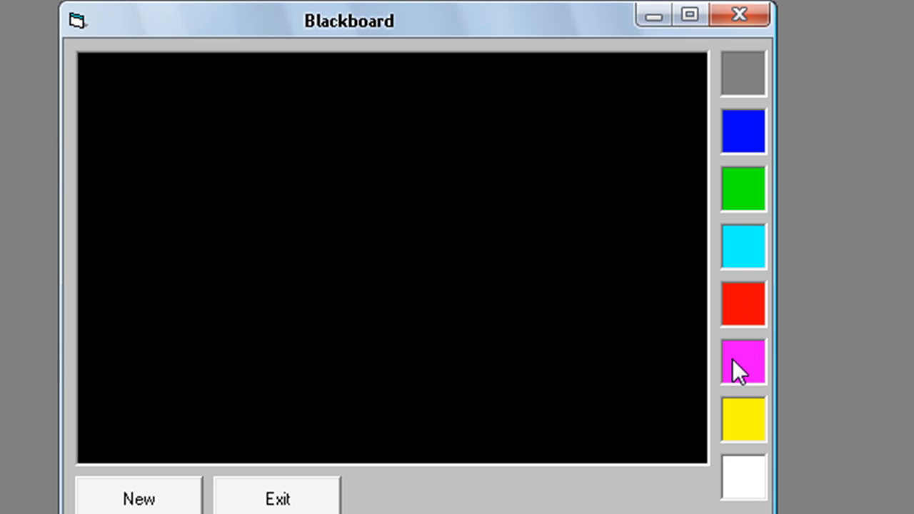
{"action": "mouse_move", "coordinate": [869, 365]}
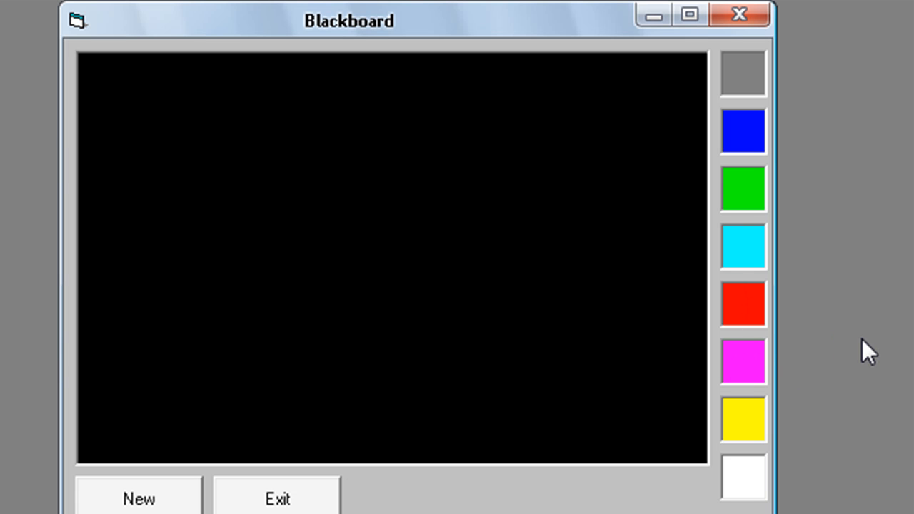
{"action": "mouse_move", "coordinate": [752, 291]}
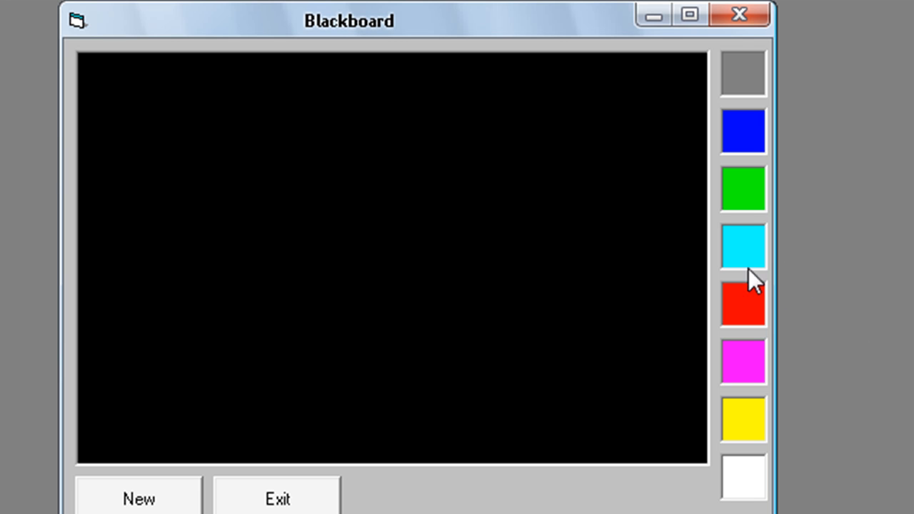
{"action": "mouse_move", "coordinate": [760, 292]}
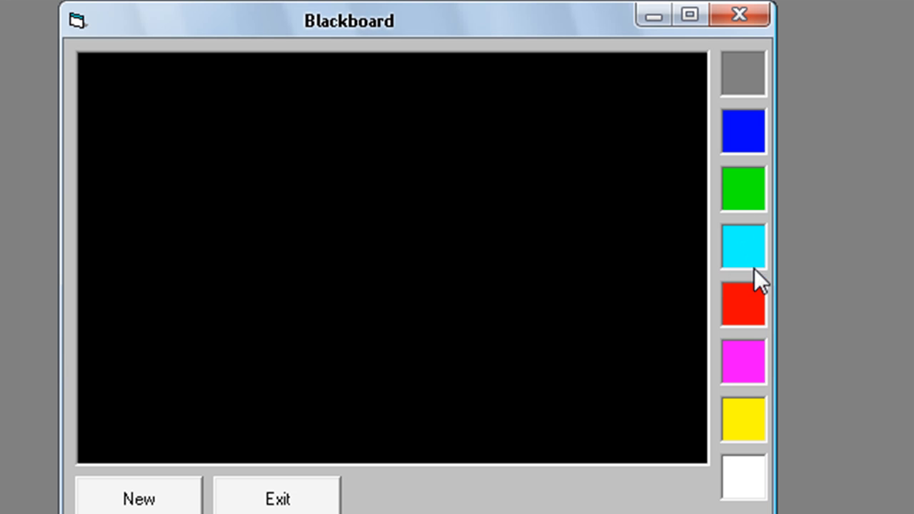
{"action": "mouse_move", "coordinate": [751, 106]}
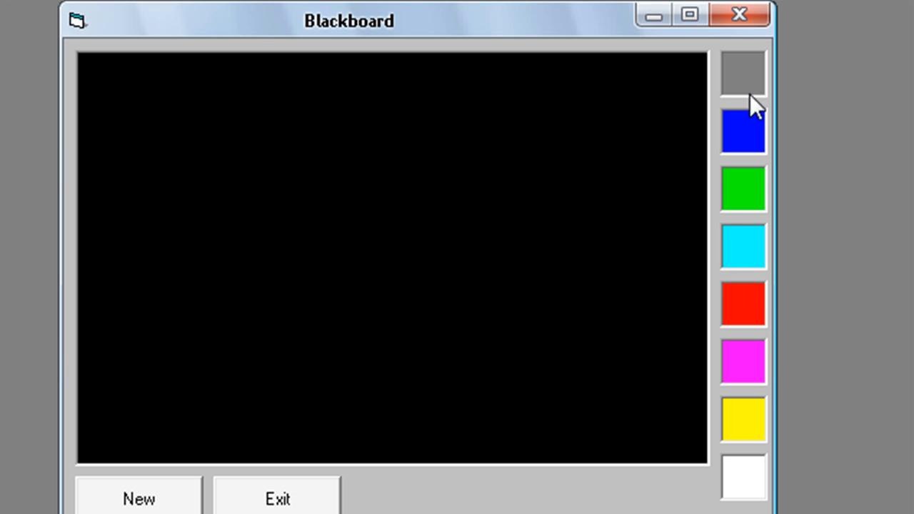
{"action": "mouse_move", "coordinate": [753, 86]}
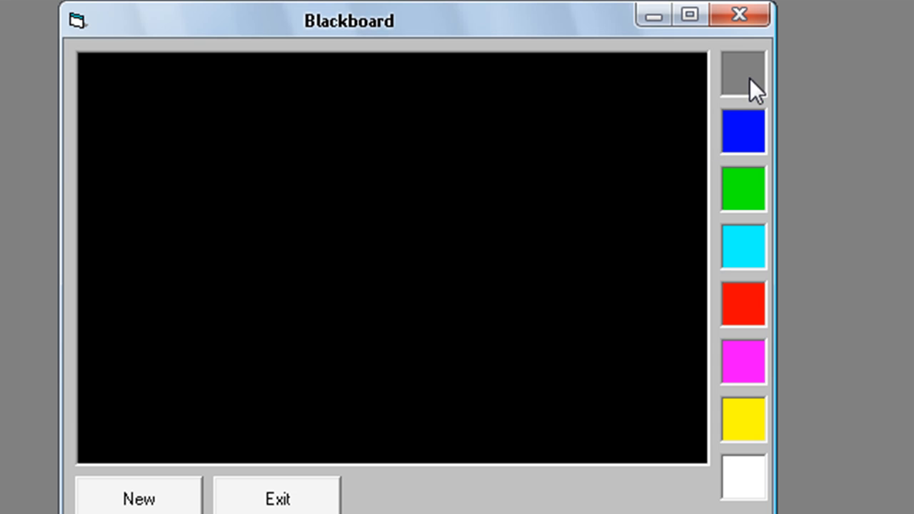
{"action": "mouse_move", "coordinate": [170, 91]}
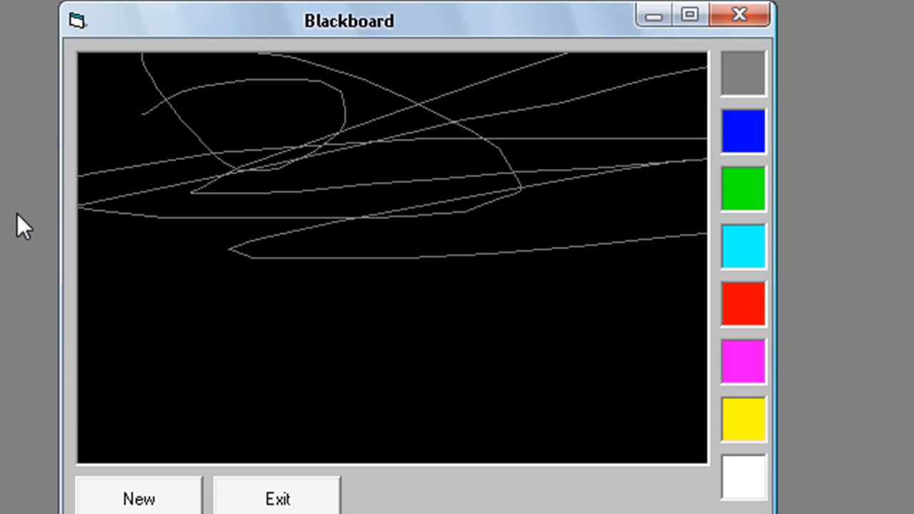
Step: Scribble grey, green, yellow, blue and white freehand strokes across the black canvas
{"action": "left_click_drag", "start_coordinate": [475, 207], "coordinate": [307, 361]}
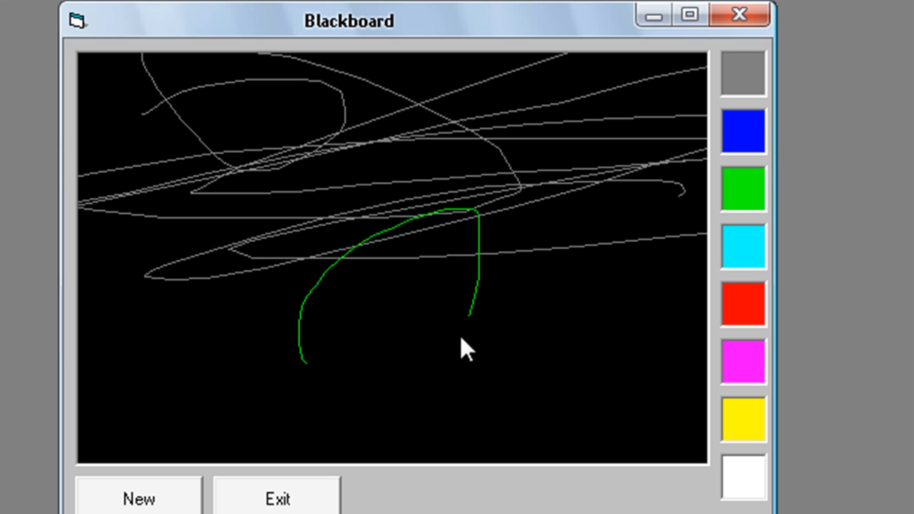
{"action": "left_click_drag", "start_coordinate": [467, 349], "coordinate": [578, 322]}
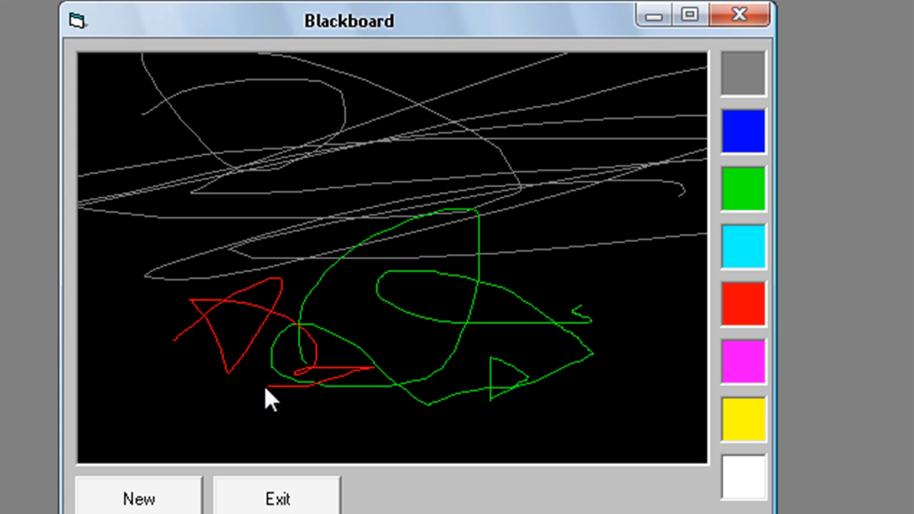
{"action": "left_click_drag", "start_coordinate": [271, 400], "coordinate": [672, 407]}
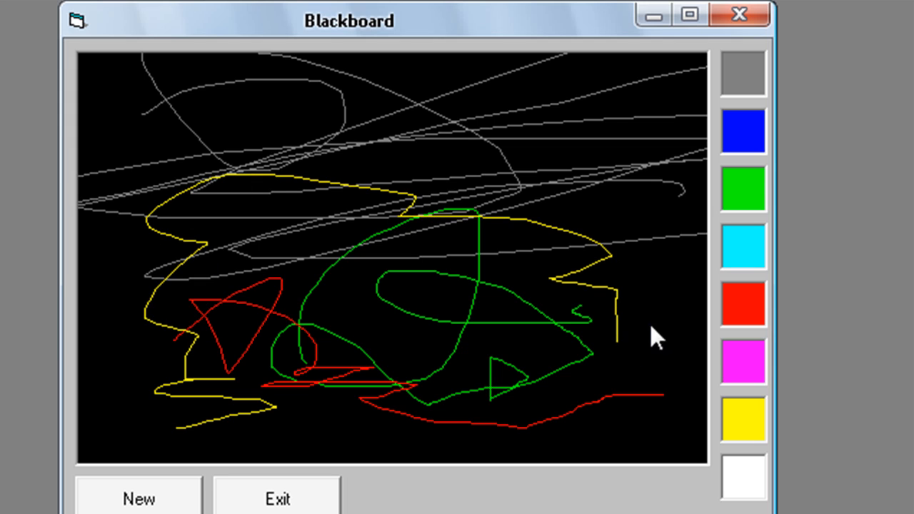
{"action": "left_click_drag", "start_coordinate": [464, 286], "coordinate": [714, 193]}
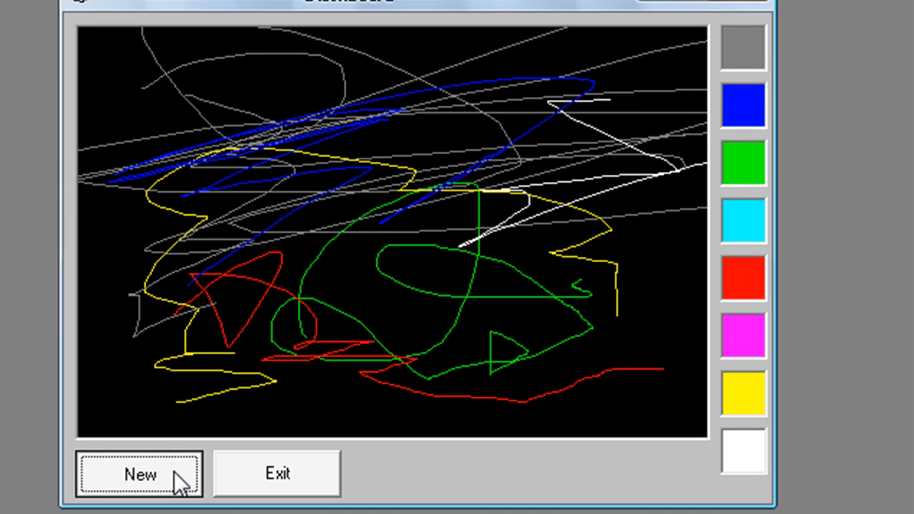
Step: Clear the canvas by confirming Yes in the New Drawing prompt
{"action": "left_click", "coordinate": [139, 474]}
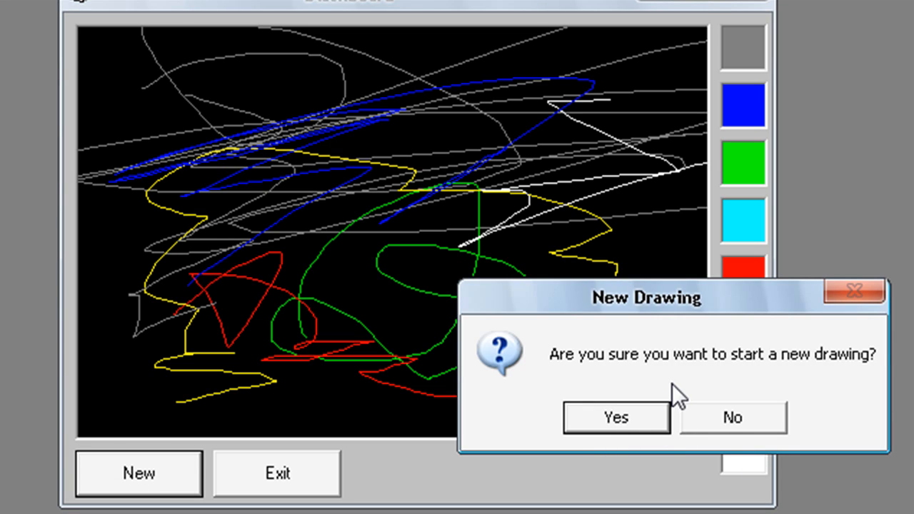
{"action": "left_click", "coordinate": [616, 416]}
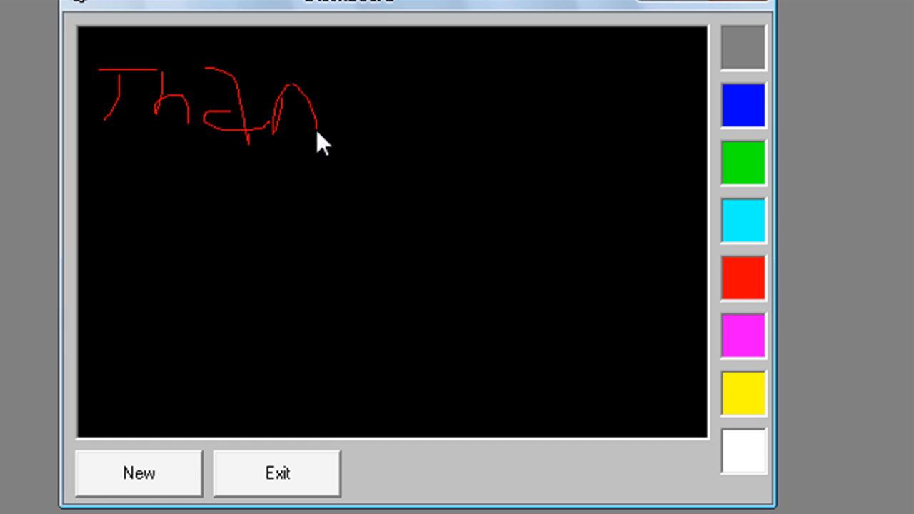
Step: Write "Thanks for watching! Subscribe!" in red, then bring up the Exit Blackboard prompt
{"action": "left_click_drag", "start_coordinate": [315, 136], "coordinate": [400, 142]}
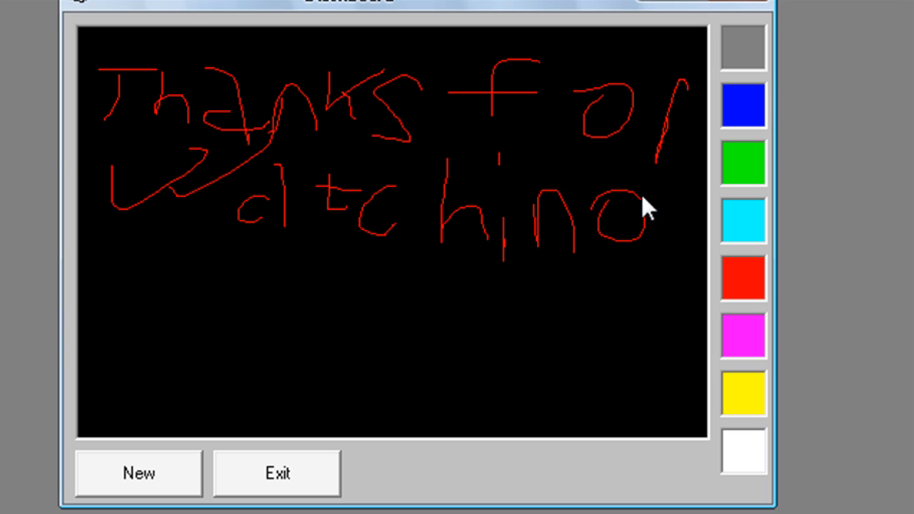
{"action": "left_click_drag", "start_coordinate": [628, 214], "coordinate": [685, 339]}
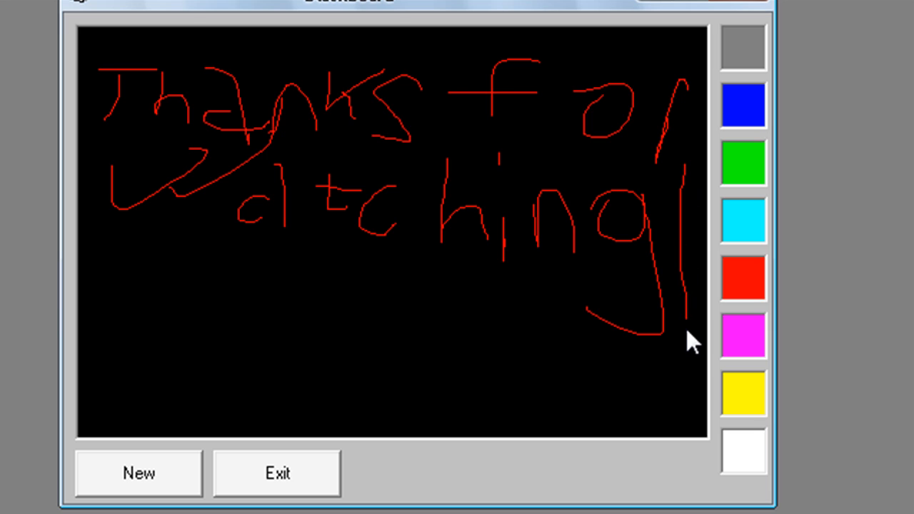
{"action": "mouse_move", "coordinate": [207, 307]}
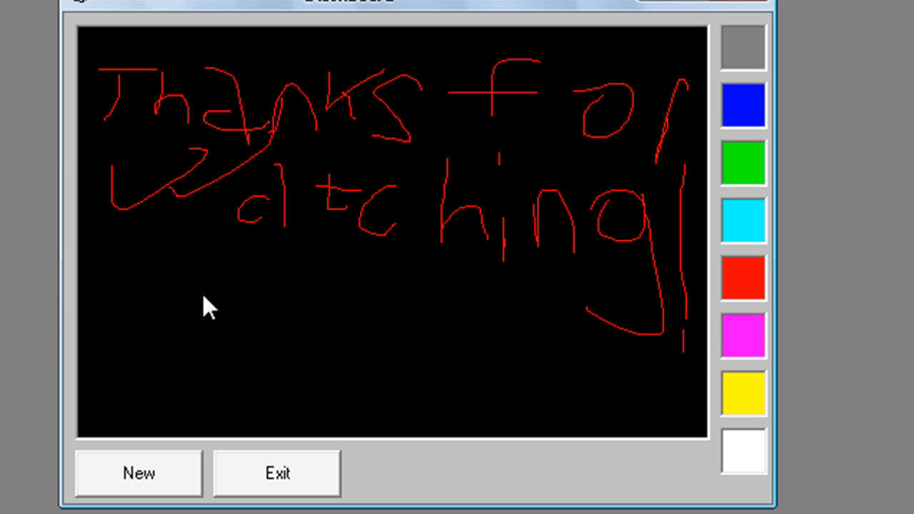
{"action": "left_click_drag", "start_coordinate": [186, 286], "coordinate": [157, 350]}
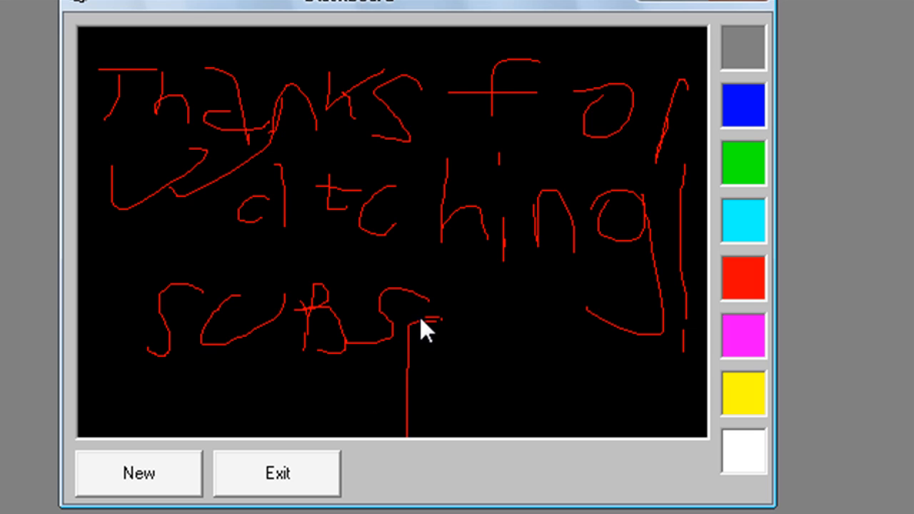
{"action": "left_click_drag", "start_coordinate": [428, 322], "coordinate": [514, 379]}
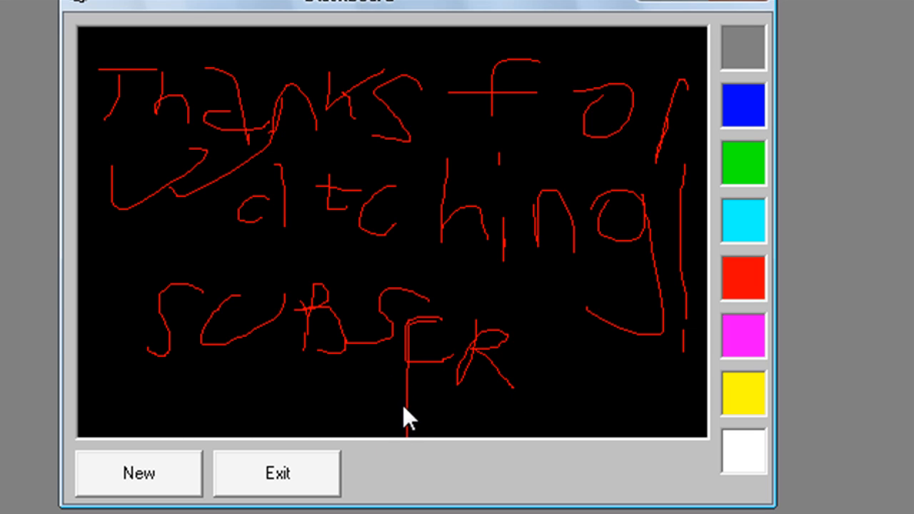
{"action": "mouse_move", "coordinate": [548, 359]}
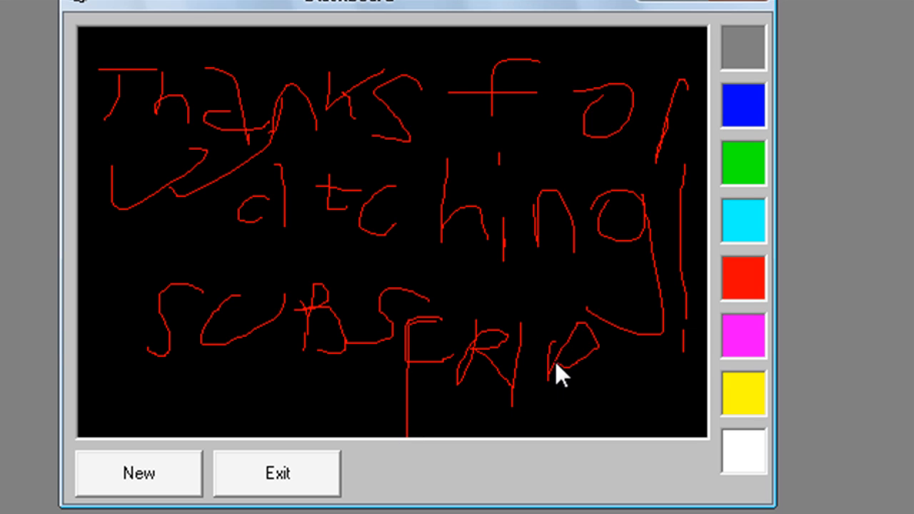
{"action": "left_click_drag", "start_coordinate": [564, 374], "coordinate": [618, 358]}
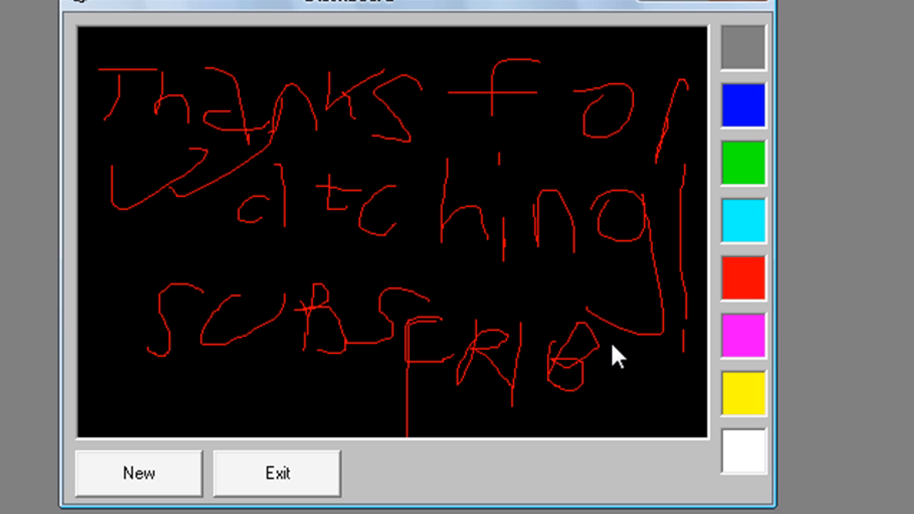
{"action": "left_click_drag", "start_coordinate": [593, 350], "coordinate": [671, 350]}
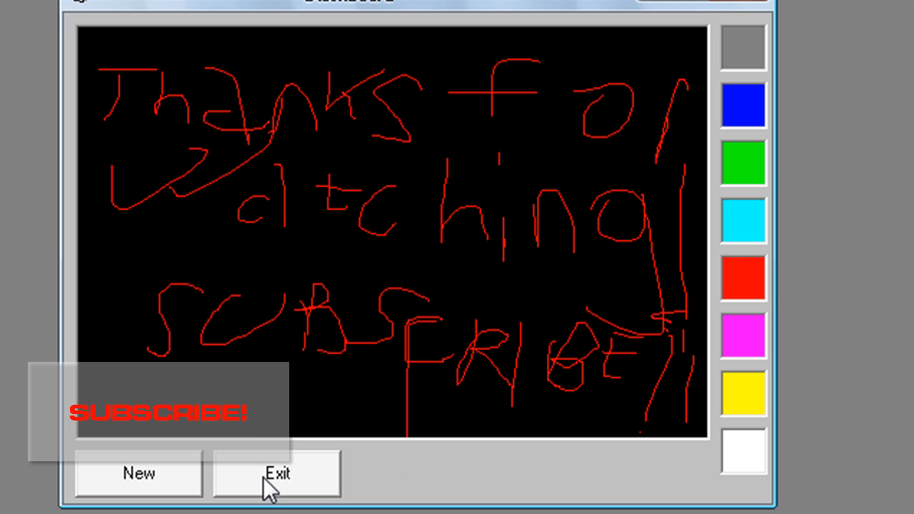
{"action": "left_click", "coordinate": [275, 474]}
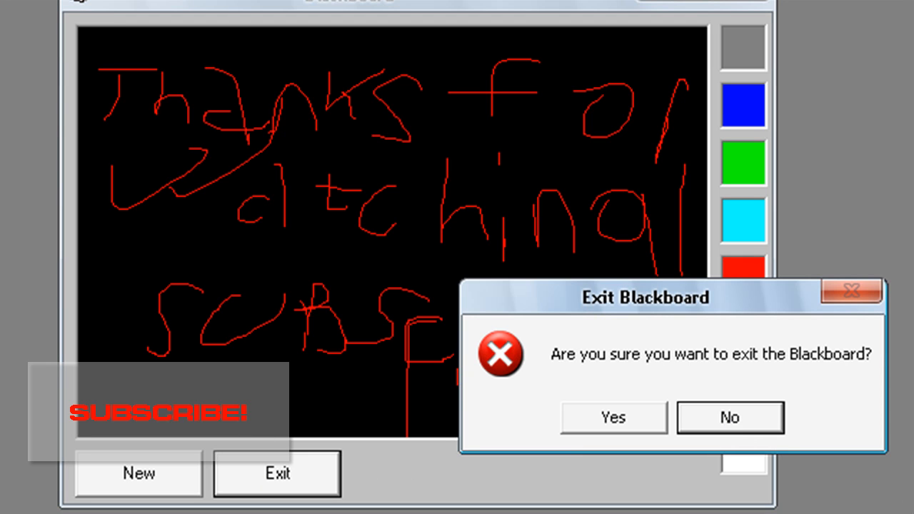